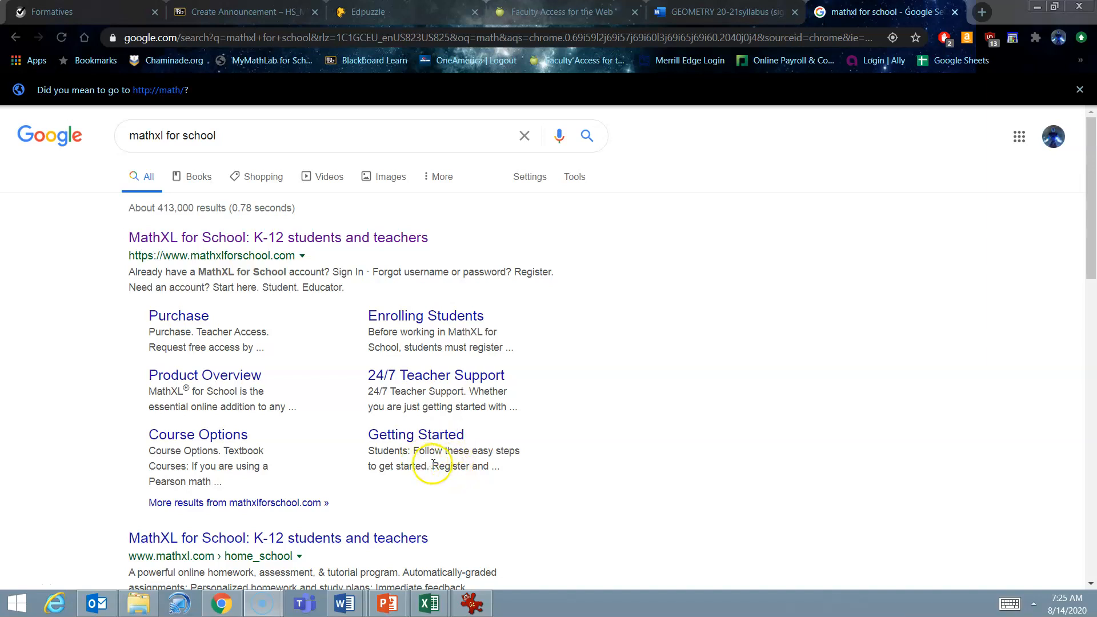
Step: Go to the MathXL for School K-12 site from the 'mathxl for school' search results
{"action": "left_click", "coordinate": [149, 136]}
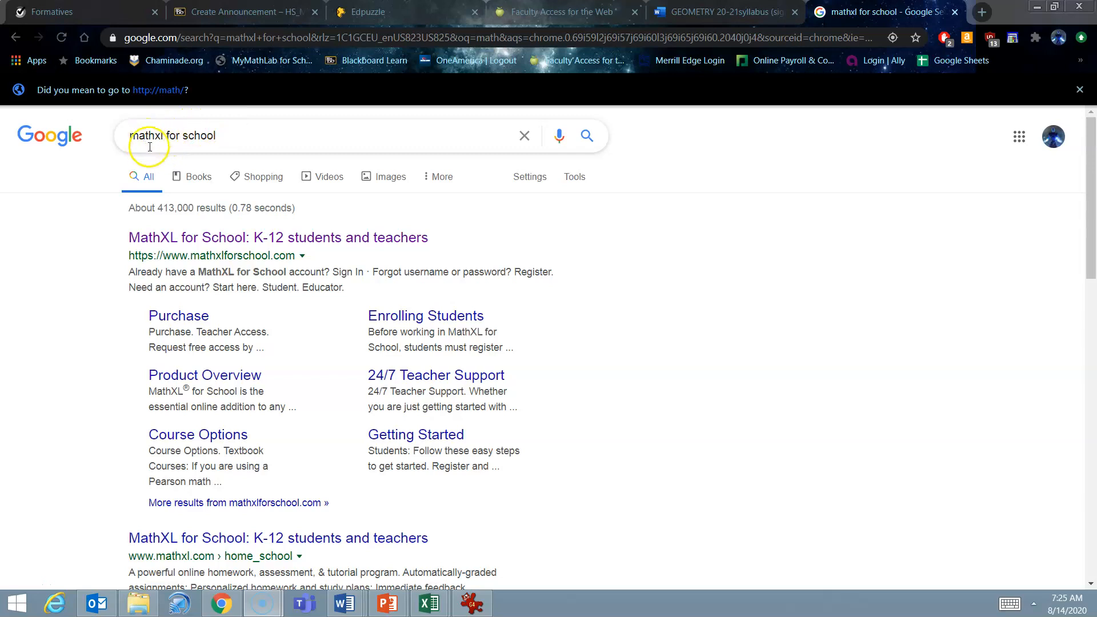
{"action": "mouse_move", "coordinate": [231, 263]}
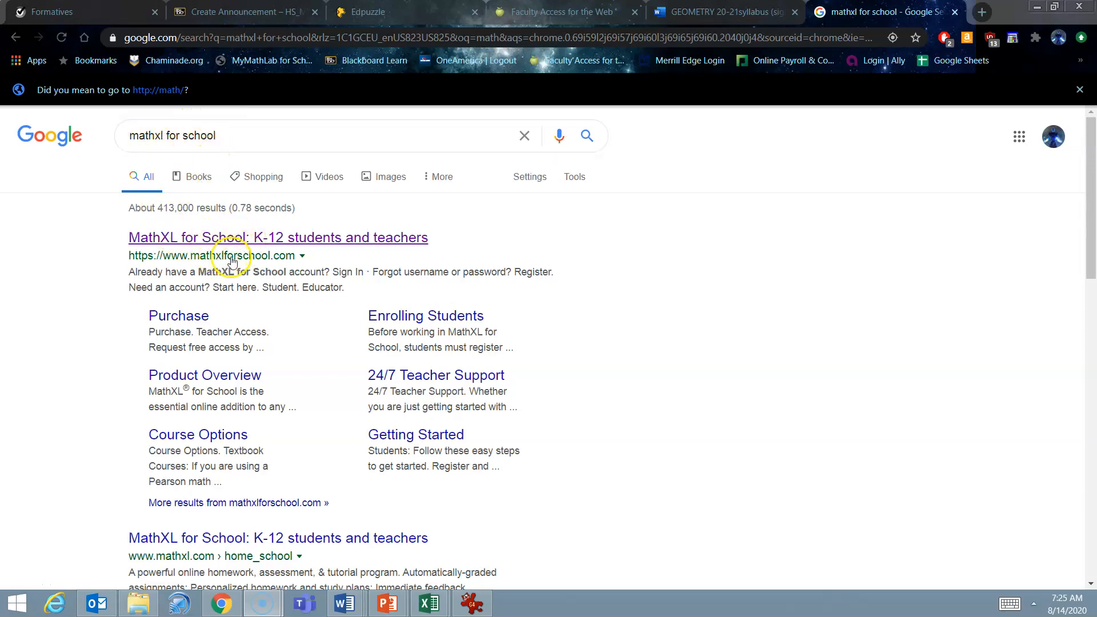
{"action": "mouse_move", "coordinate": [636, 58]}
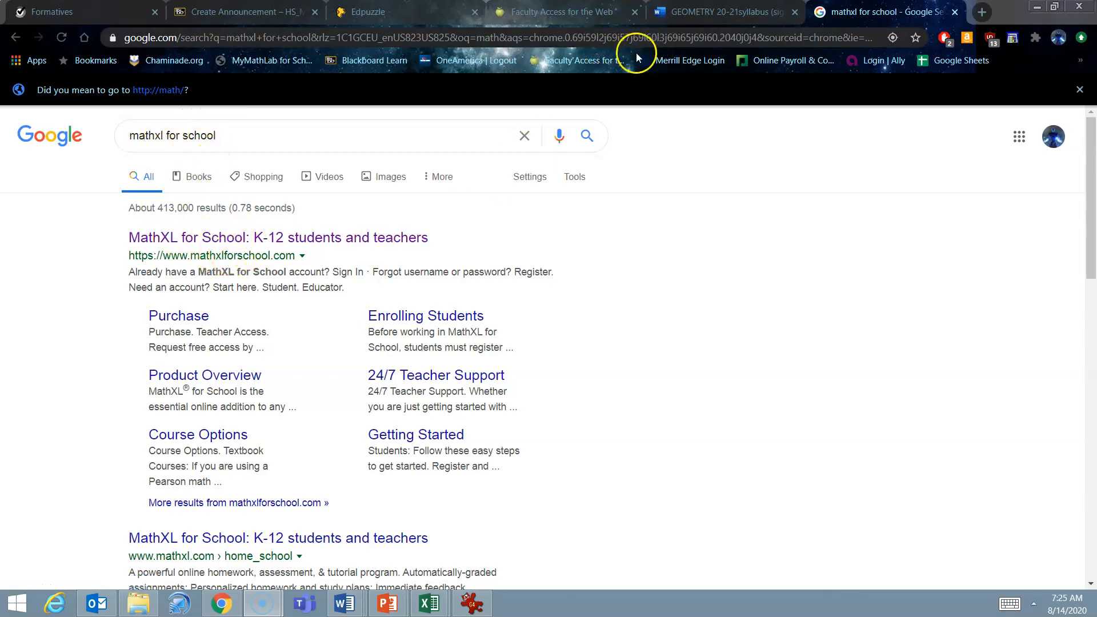
{"action": "mouse_move", "coordinate": [195, 300]}
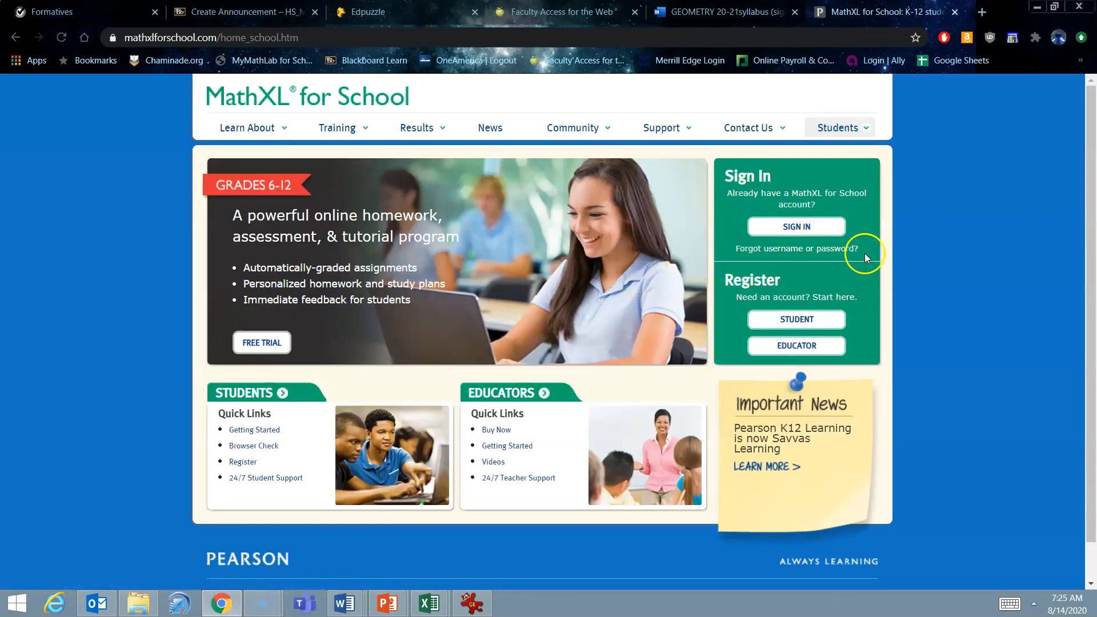
{"action": "mouse_move", "coordinate": [795, 320]}
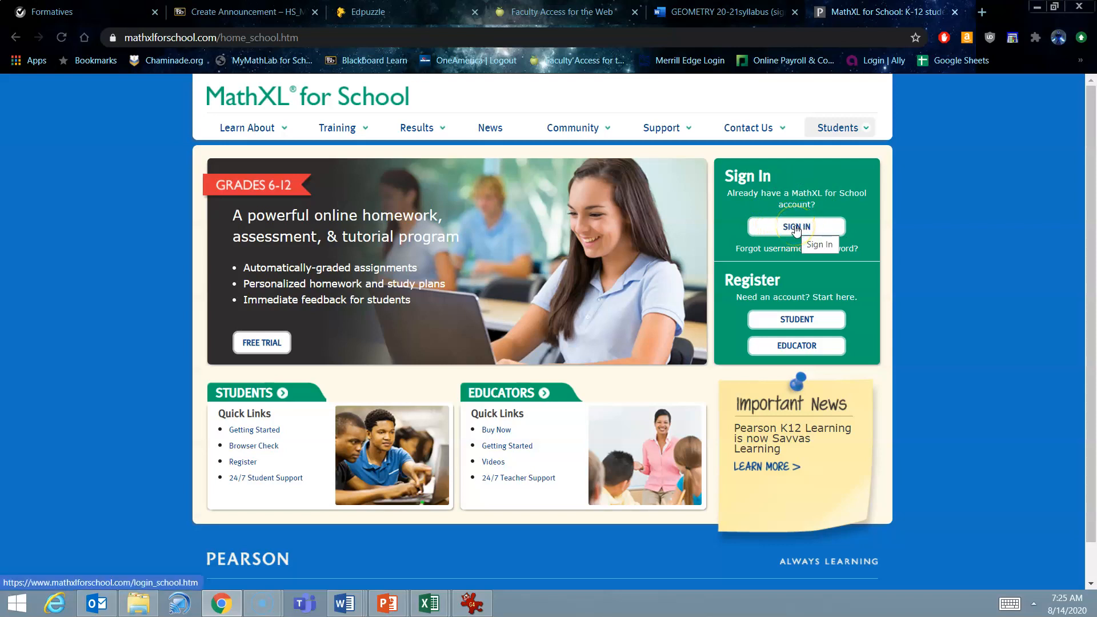
{"action": "mouse_move", "coordinate": [796, 313]}
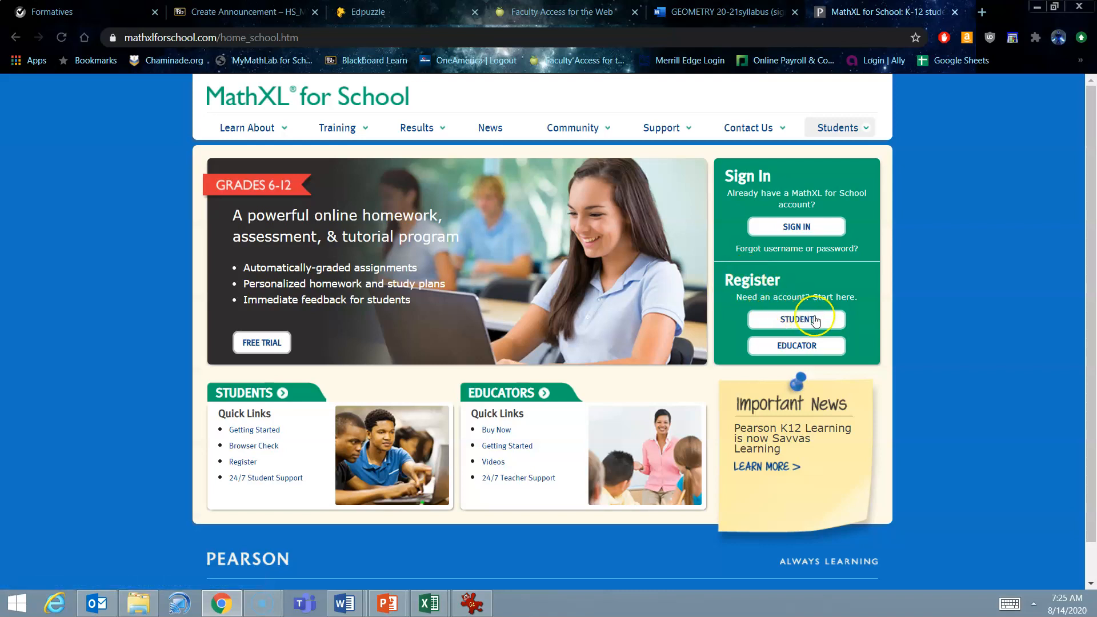
Step: Begin student registration, then bring up the BlockAGeometry.docx handout in Word
{"action": "left_click", "coordinate": [795, 318]}
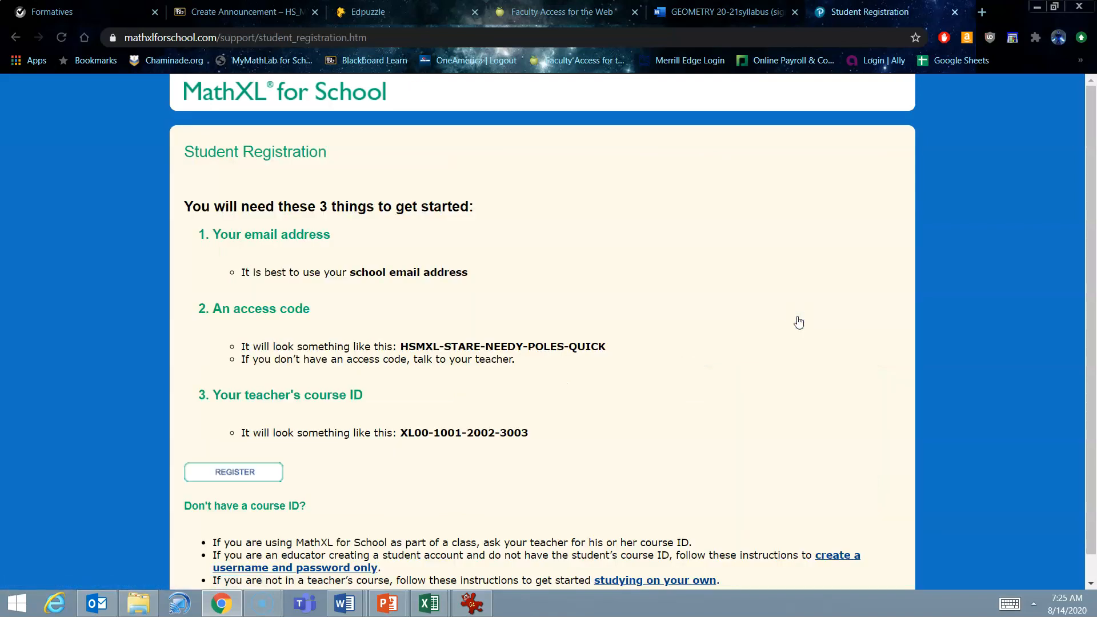
{"action": "mouse_move", "coordinate": [298, 373]}
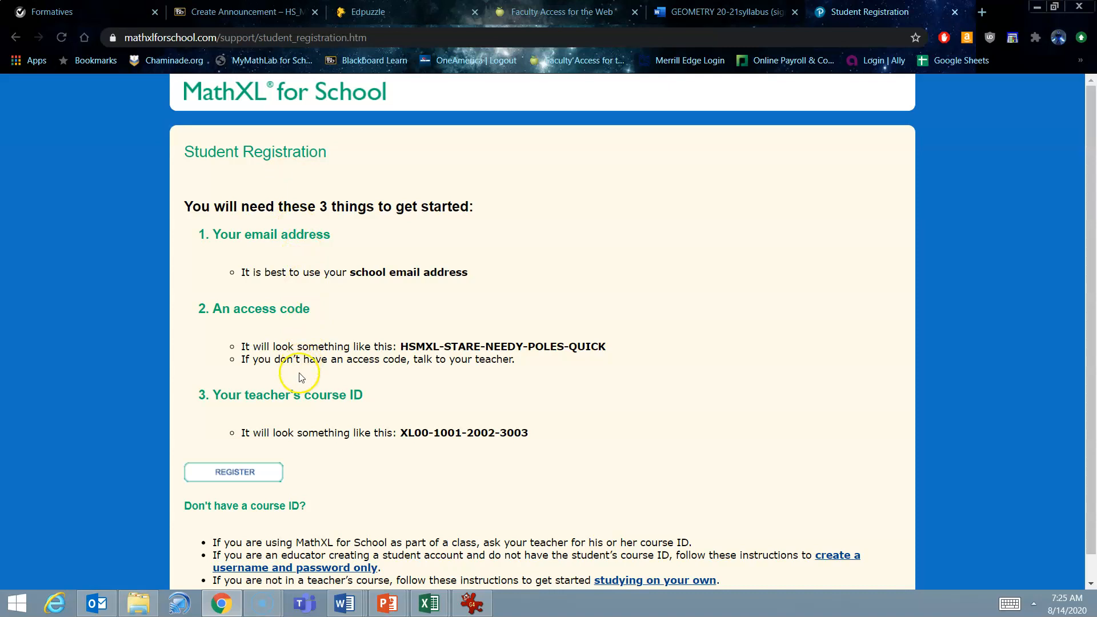
{"action": "mouse_move", "coordinate": [343, 603]}
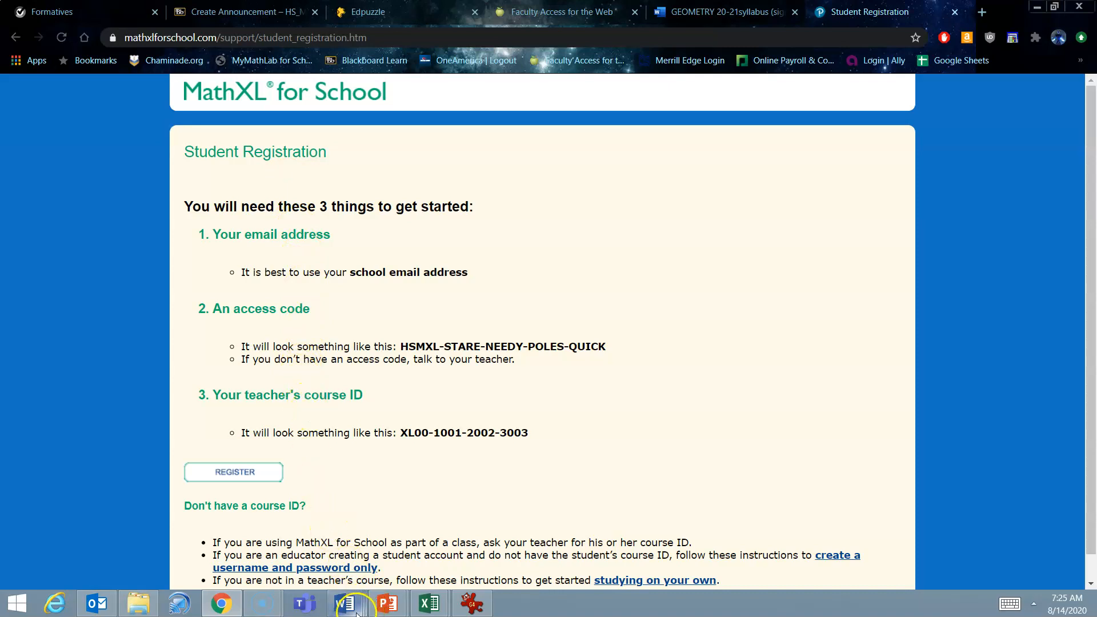
{"action": "mouse_move", "coordinate": [221, 602]}
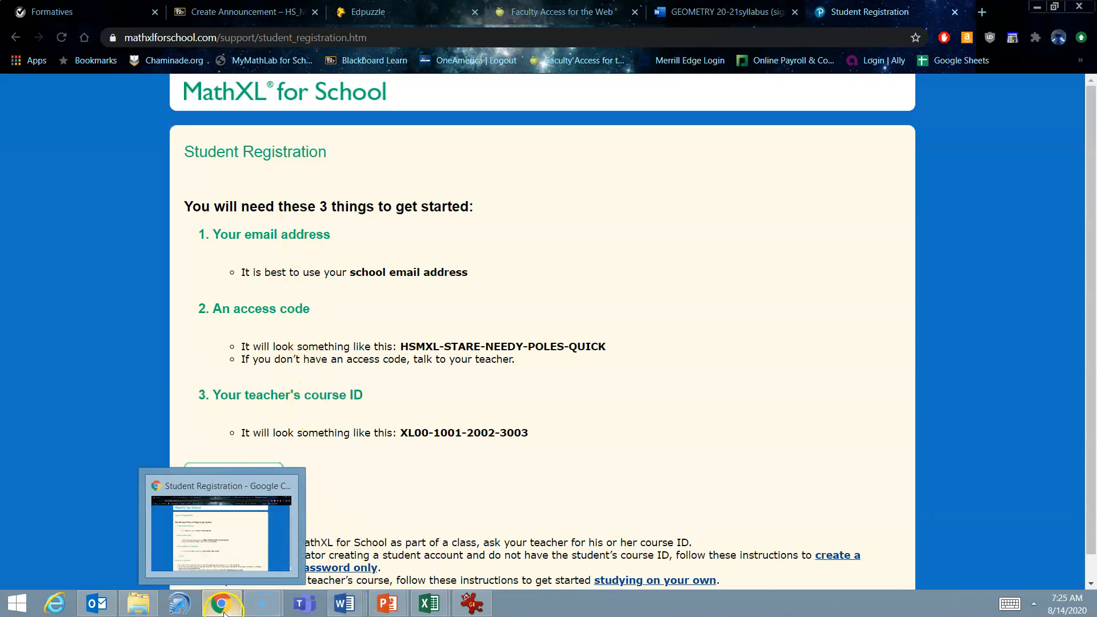
{"action": "left_click", "coordinate": [344, 602]}
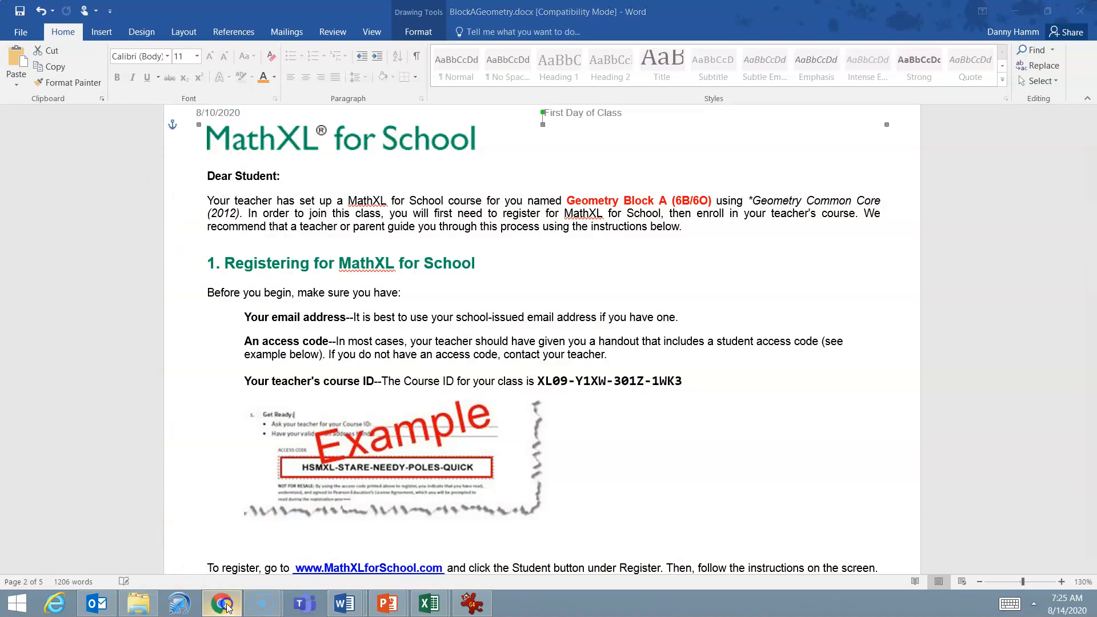
Step: Switch back to the Blackboard Create Announcement draft with the handout links
{"action": "left_click", "coordinate": [220, 602]}
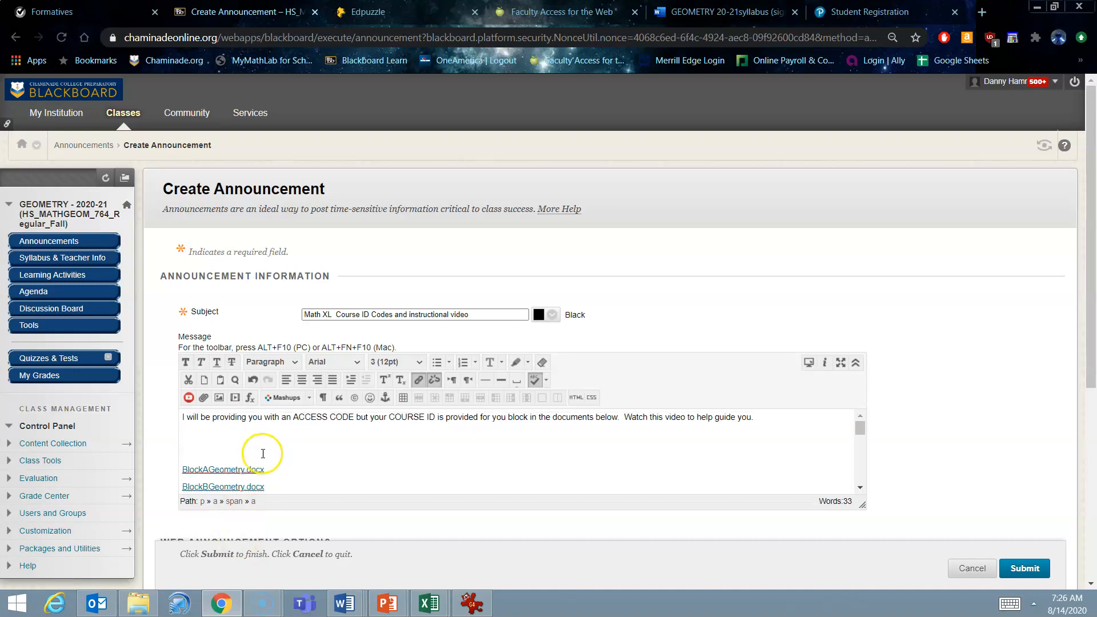
{"action": "mouse_move", "coordinate": [254, 468]}
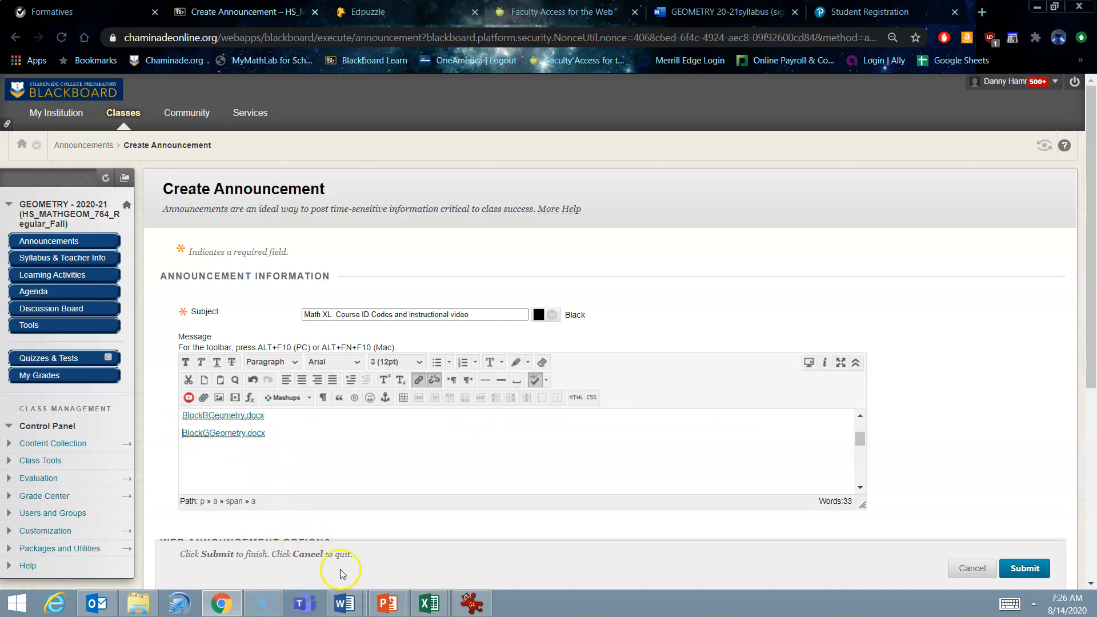
{"action": "mouse_move", "coordinate": [342, 602]}
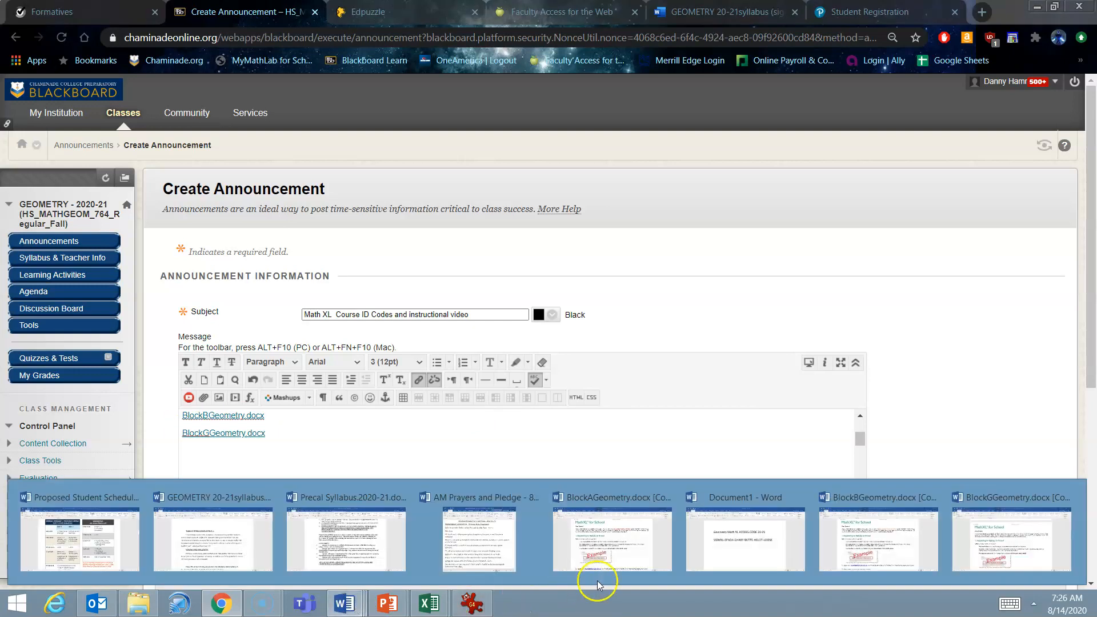
{"action": "left_click", "coordinate": [611, 538]}
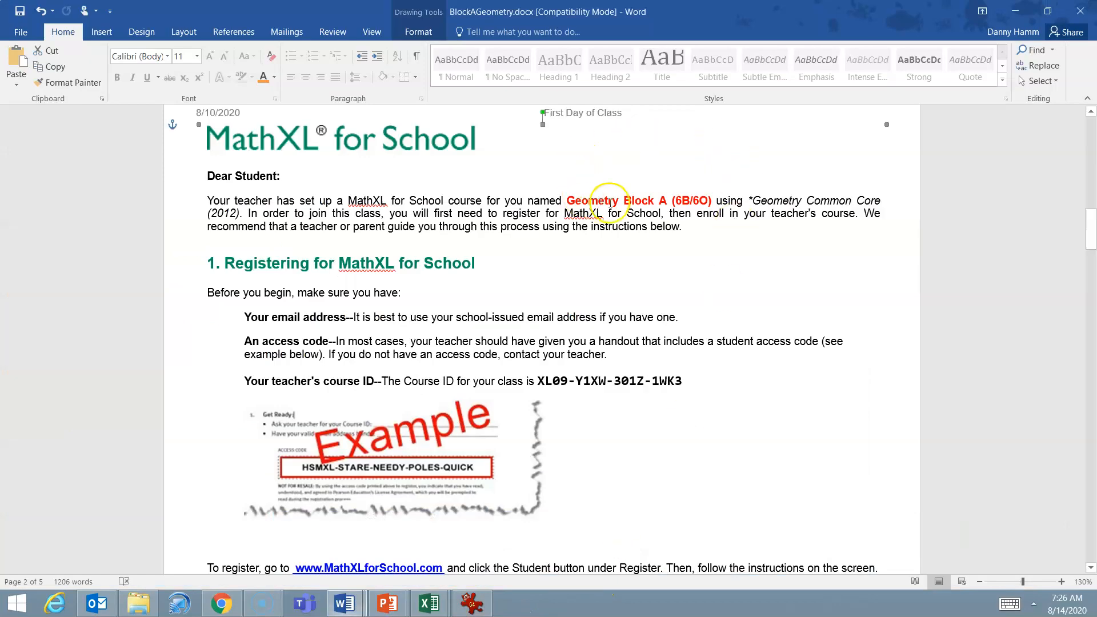
{"action": "mouse_move", "coordinate": [612, 382]}
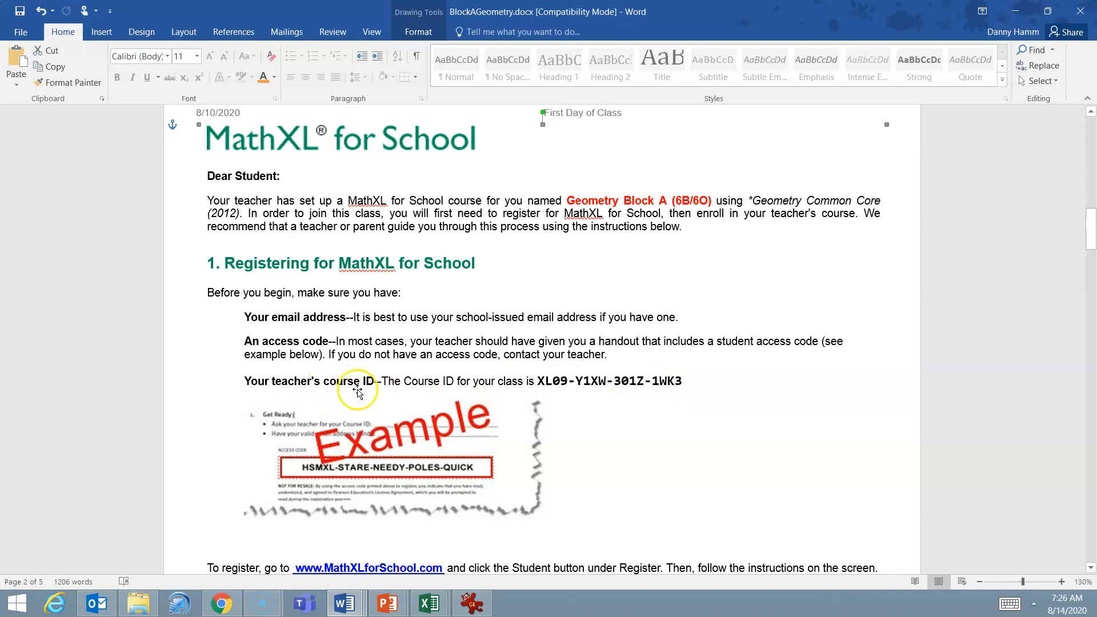
{"action": "mouse_move", "coordinate": [319, 343]}
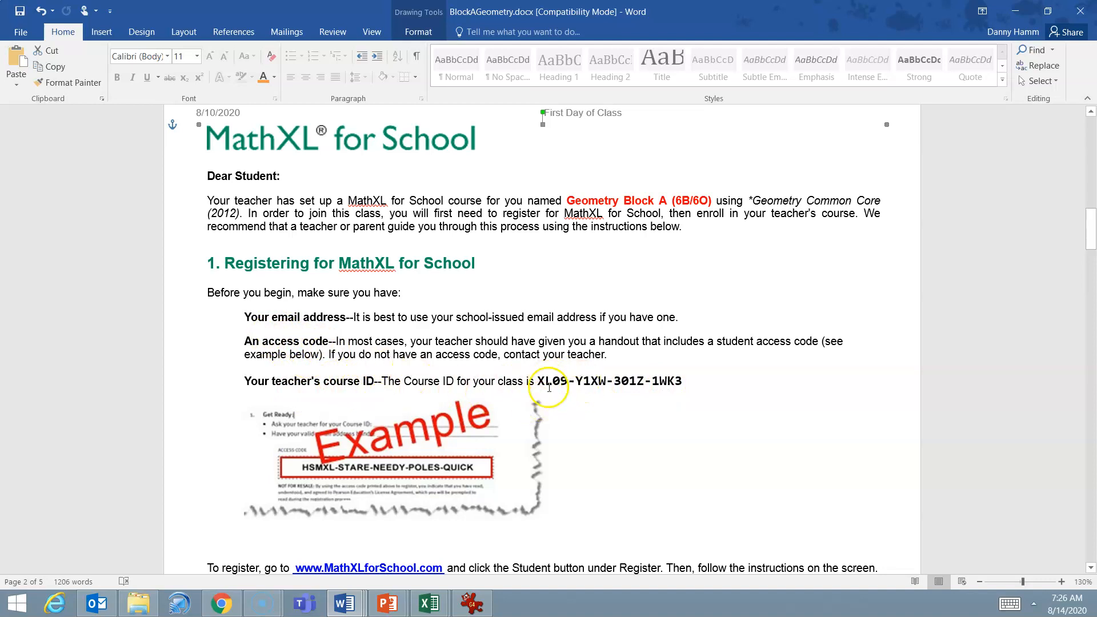
{"action": "mouse_move", "coordinate": [225, 601]}
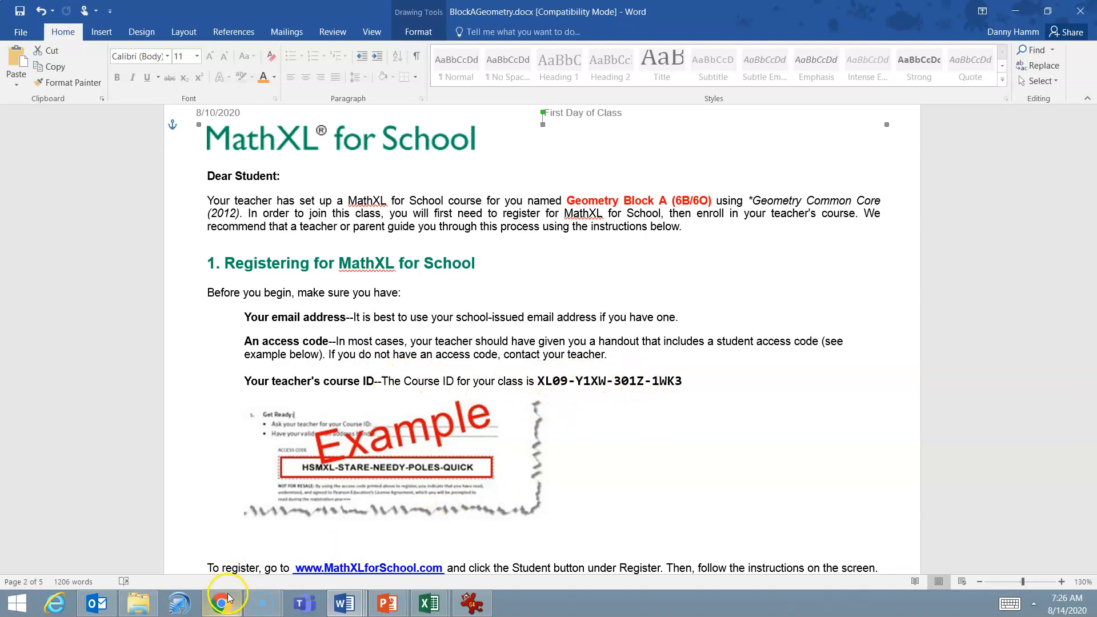
Step: Review the handout against the Student Registration page, then choose REGISTER
{"action": "left_click", "coordinate": [221, 601]}
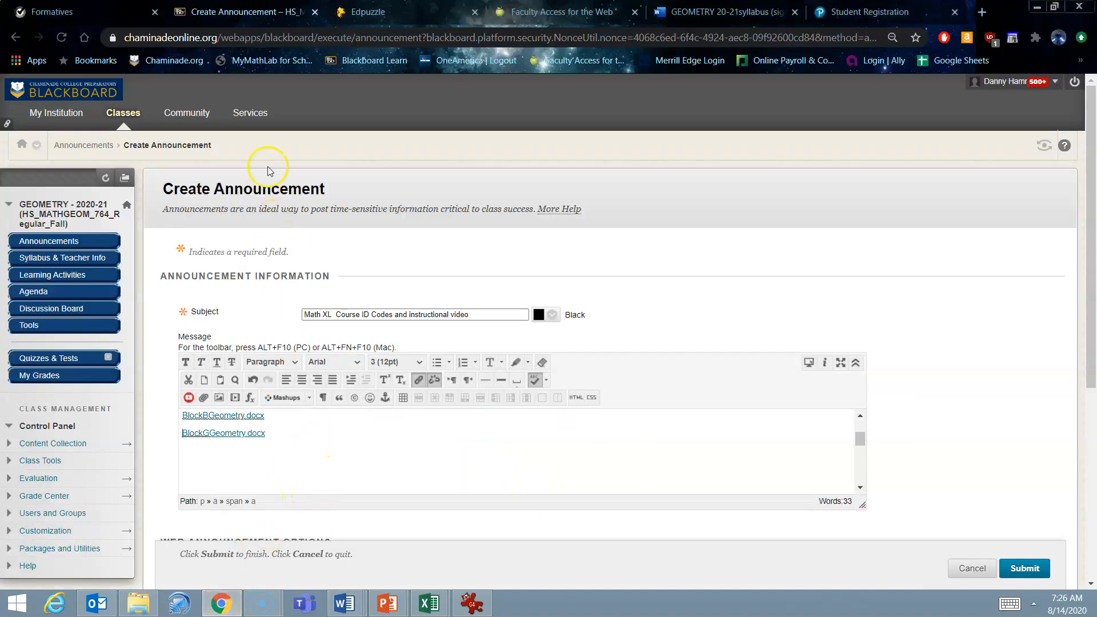
{"action": "mouse_move", "coordinate": [602, 11]}
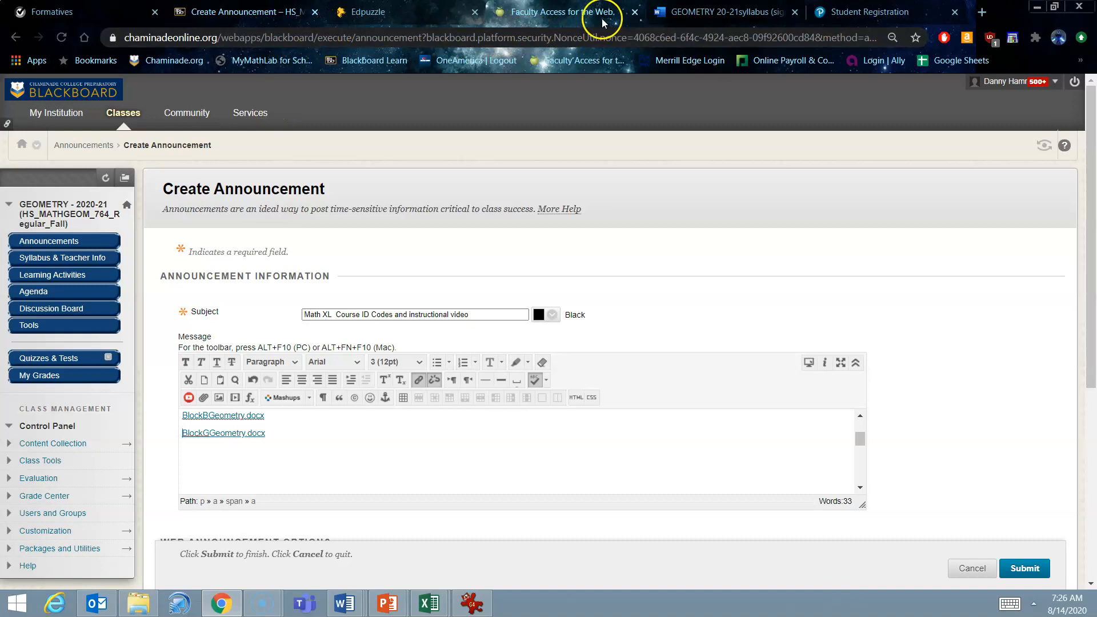
{"action": "left_click", "coordinate": [869, 12]}
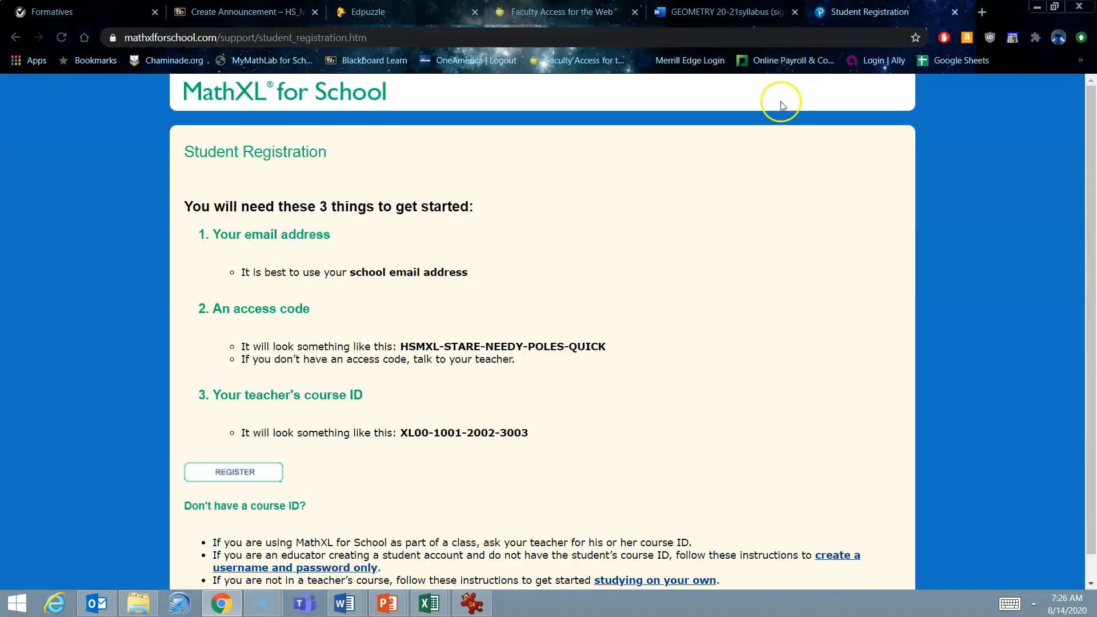
{"action": "mouse_move", "coordinate": [237, 307]}
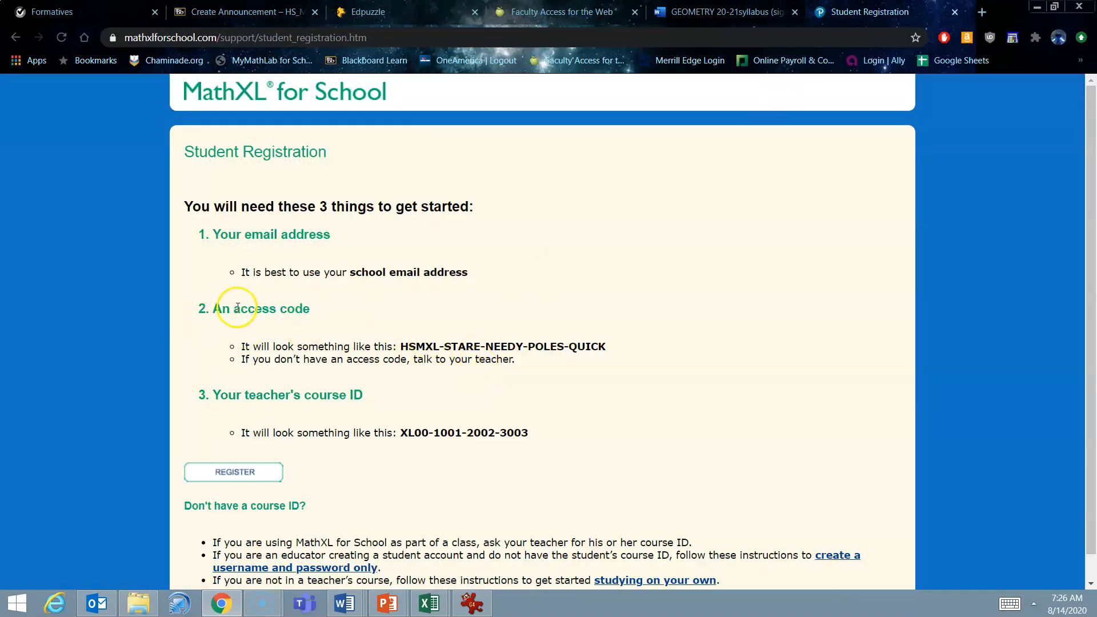
{"action": "mouse_move", "coordinate": [349, 416]}
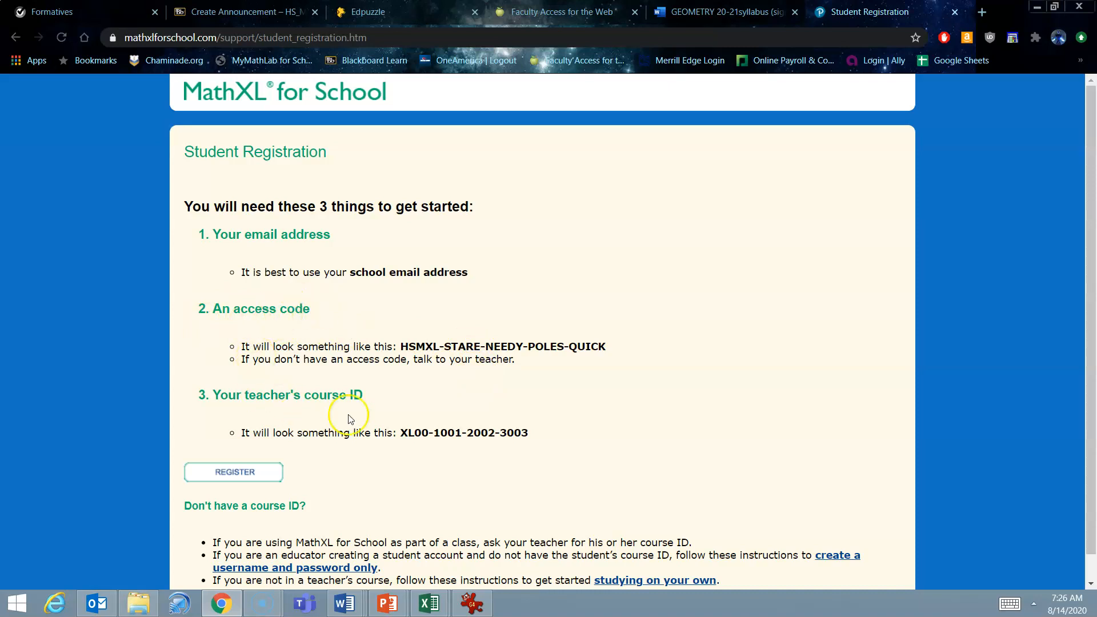
{"action": "mouse_move", "coordinate": [353, 597]}
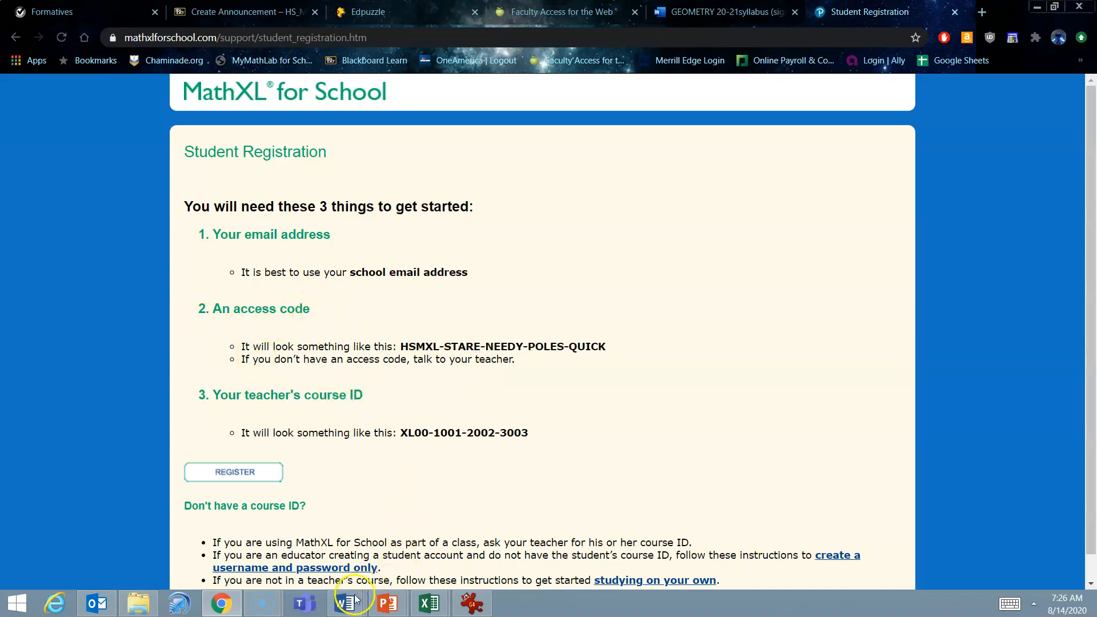
{"action": "left_click", "coordinate": [344, 602]}
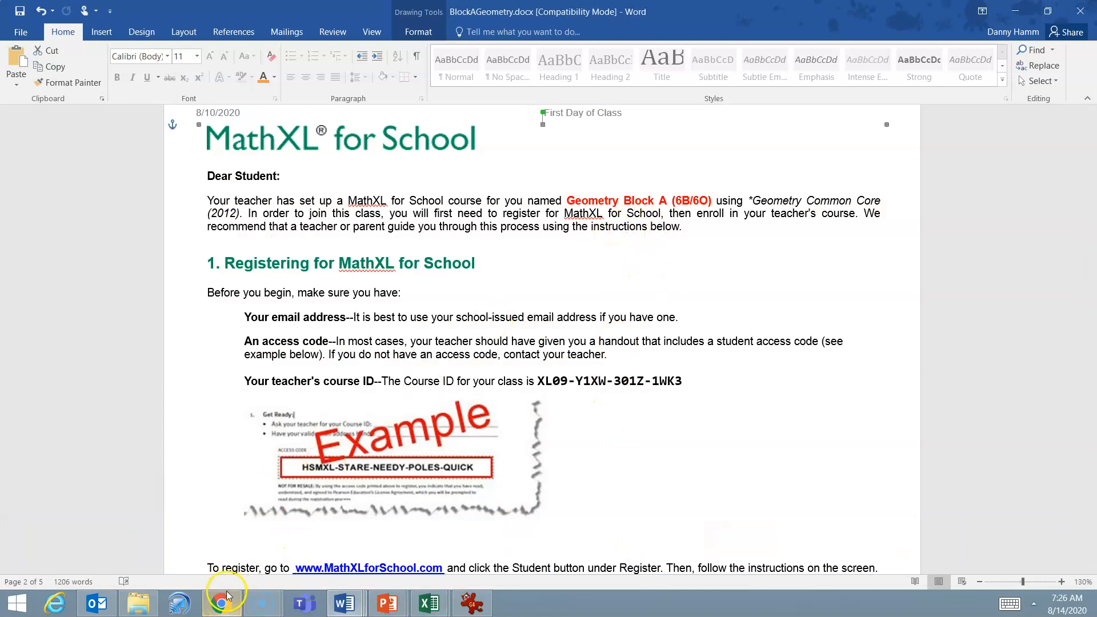
{"action": "left_click", "coordinate": [223, 603]}
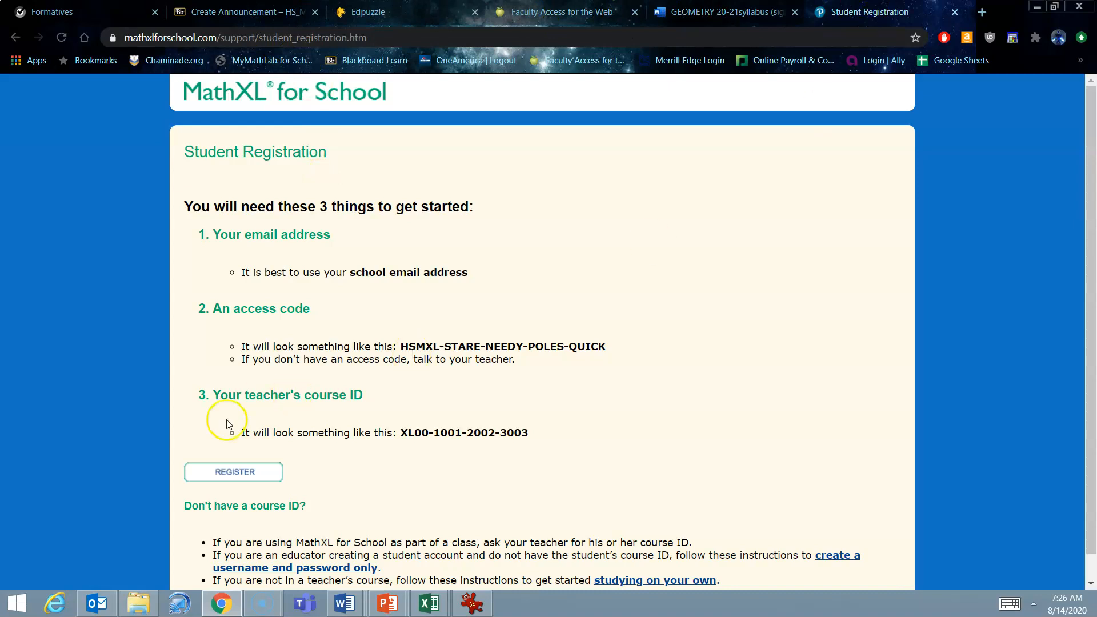
{"action": "mouse_move", "coordinate": [244, 478]}
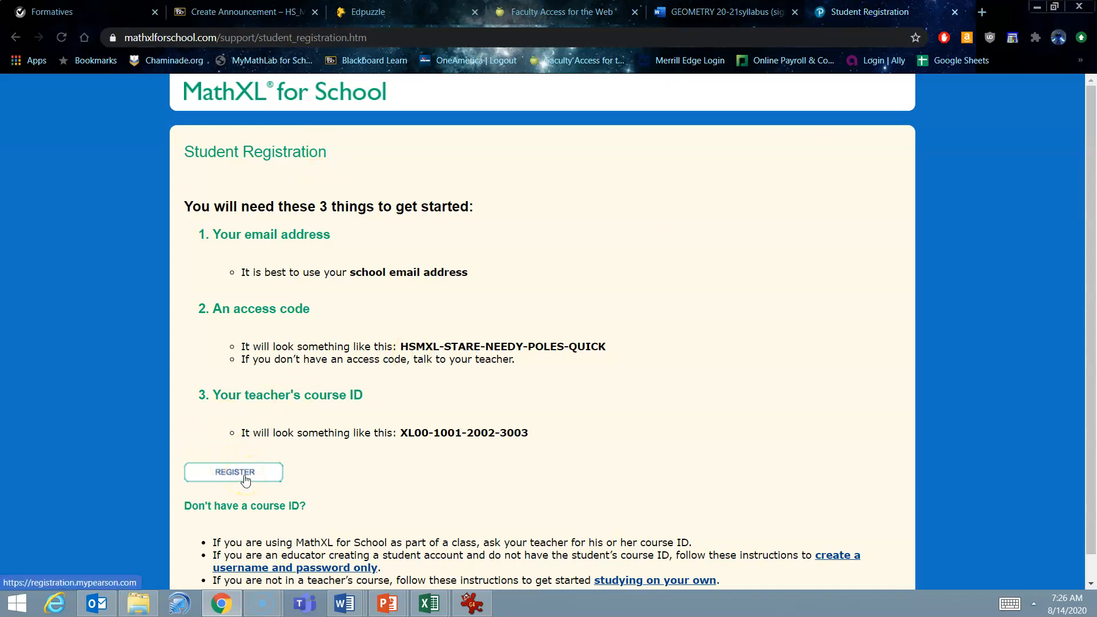
{"action": "left_click", "coordinate": [233, 471]}
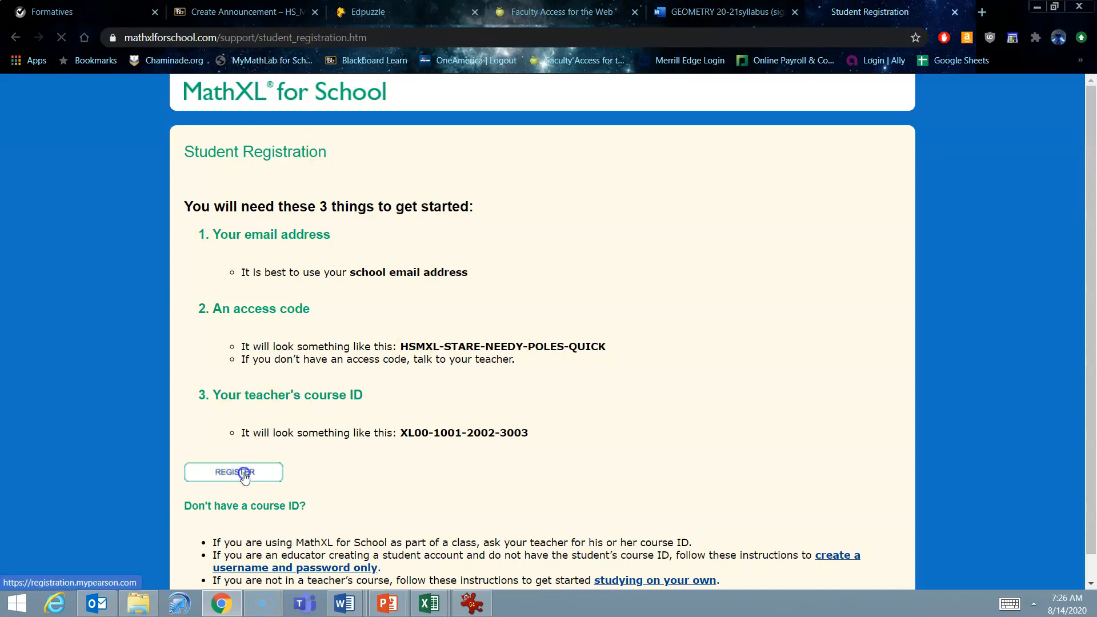
Step: Reach Pearson's 'Ready to register?' page asking for a course or program ID
{"action": "left_click", "coordinate": [233, 472]}
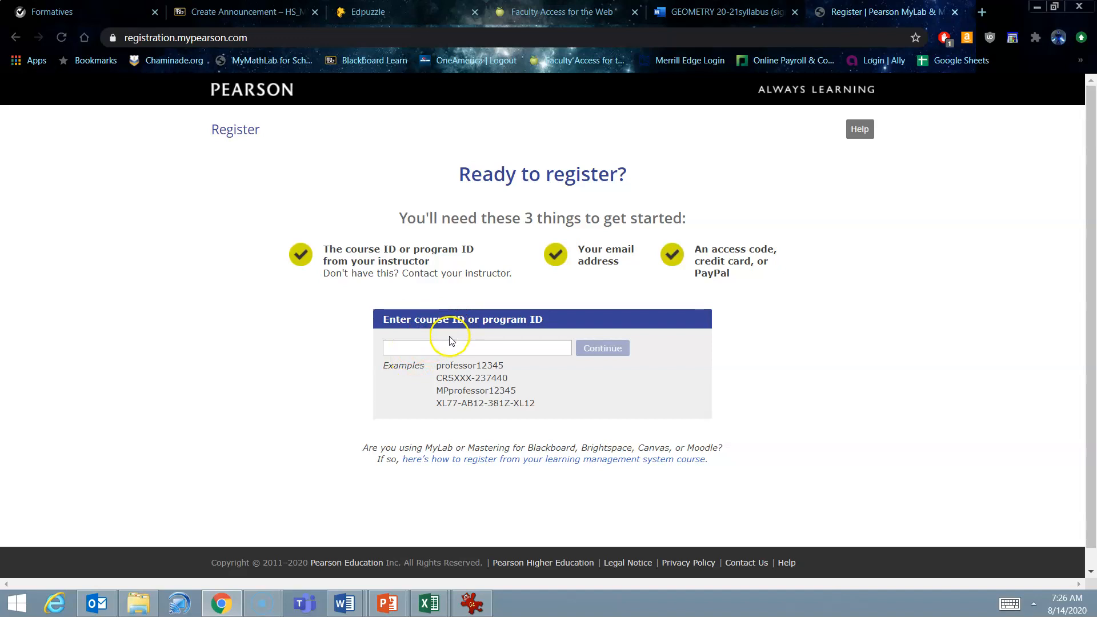
{"action": "mouse_move", "coordinate": [344, 559]}
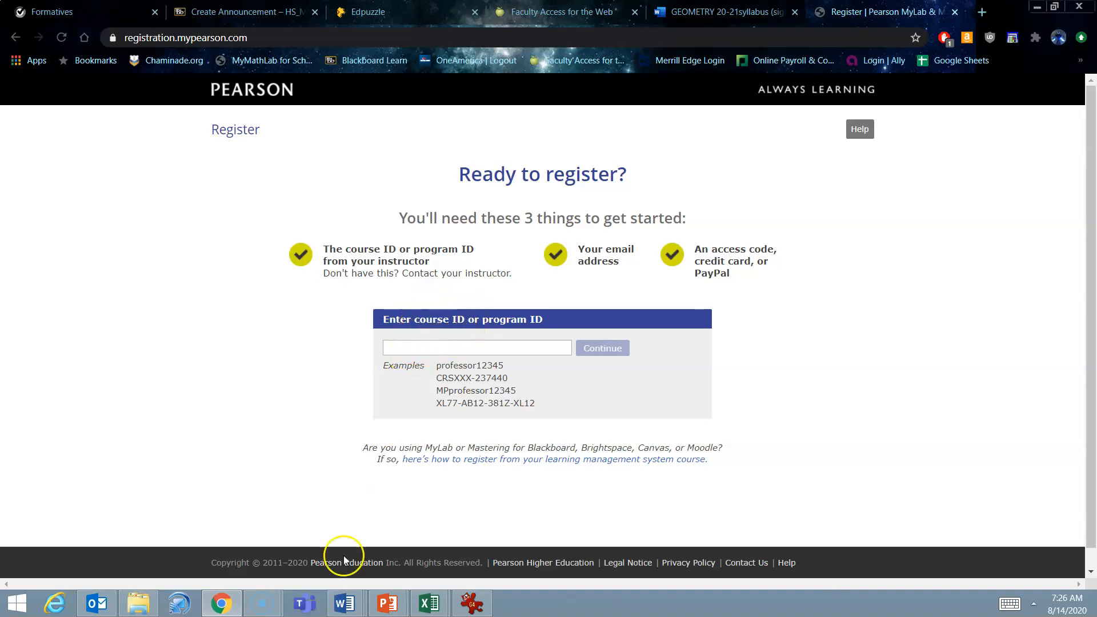
{"action": "mouse_move", "coordinate": [344, 603]}
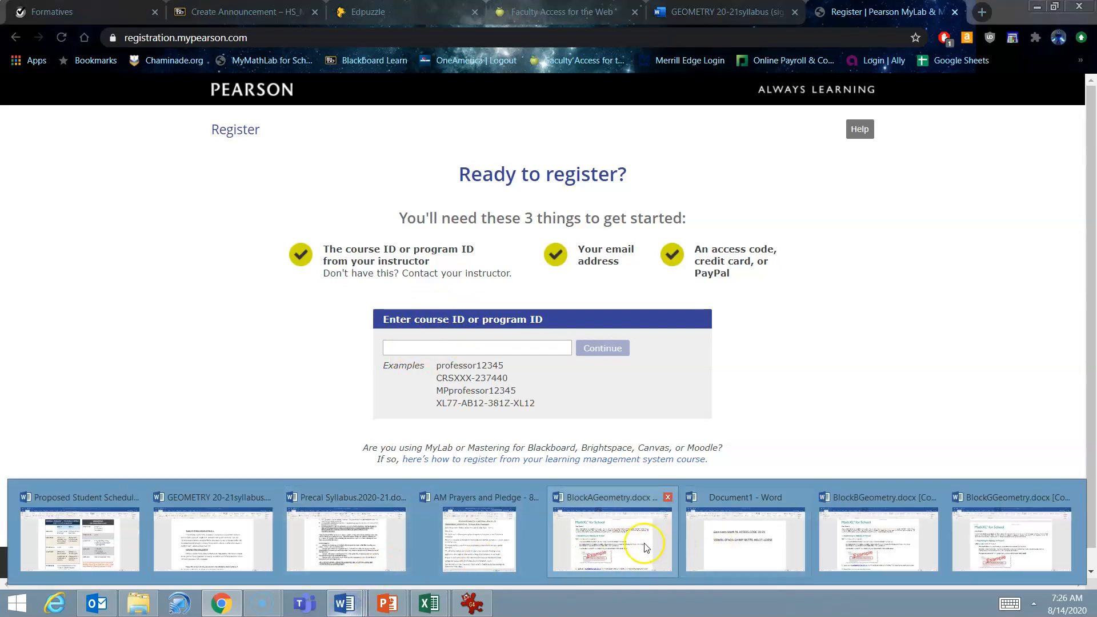
Step: Select the course ID XL09-Y1XW-301Z-1WK3 in the Block A Geometry handout for copying
{"action": "left_click", "coordinate": [612, 535]}
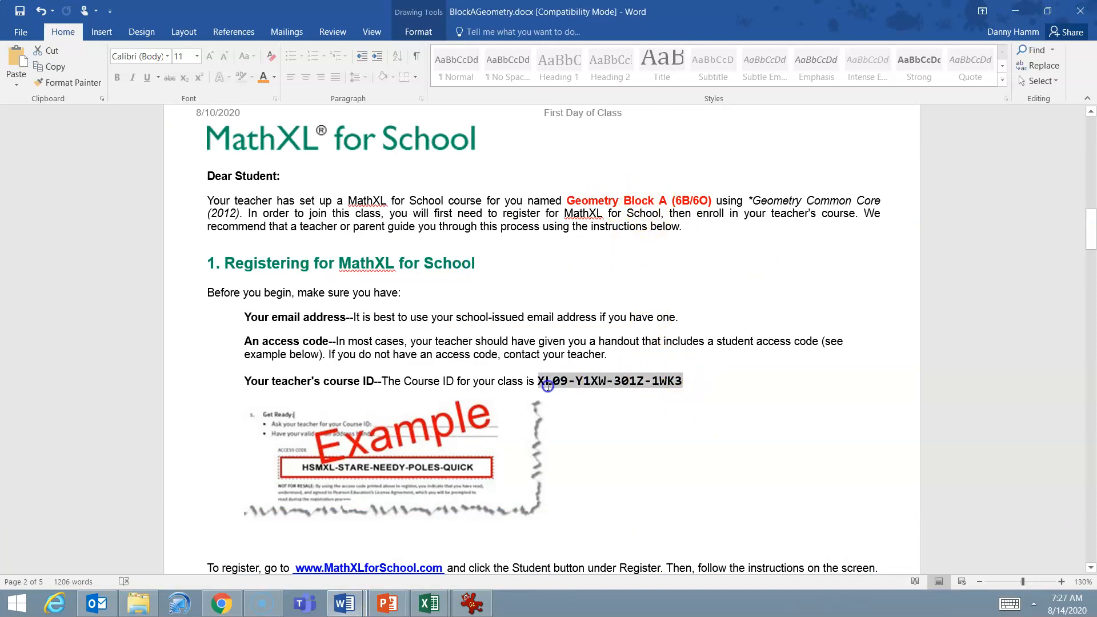
{"action": "left_click", "coordinate": [549, 381]}
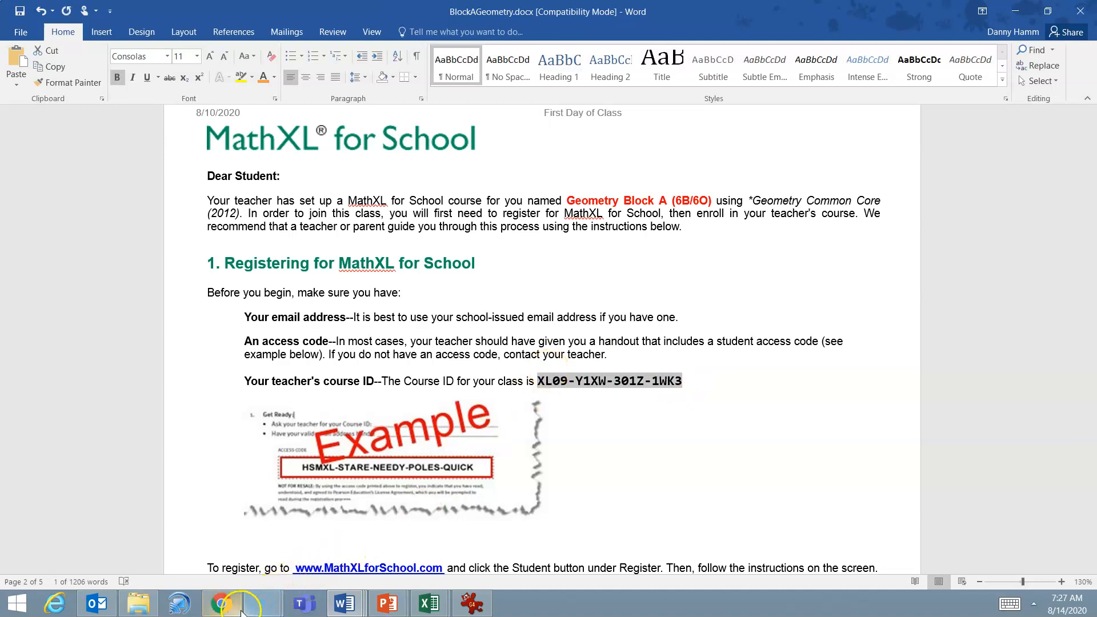
Step: Submit course ID XL09-Y1XW-301Z-1WK3, reaching the Geometry Block A (6B/6O) account step
{"action": "left_click", "coordinate": [221, 602]}
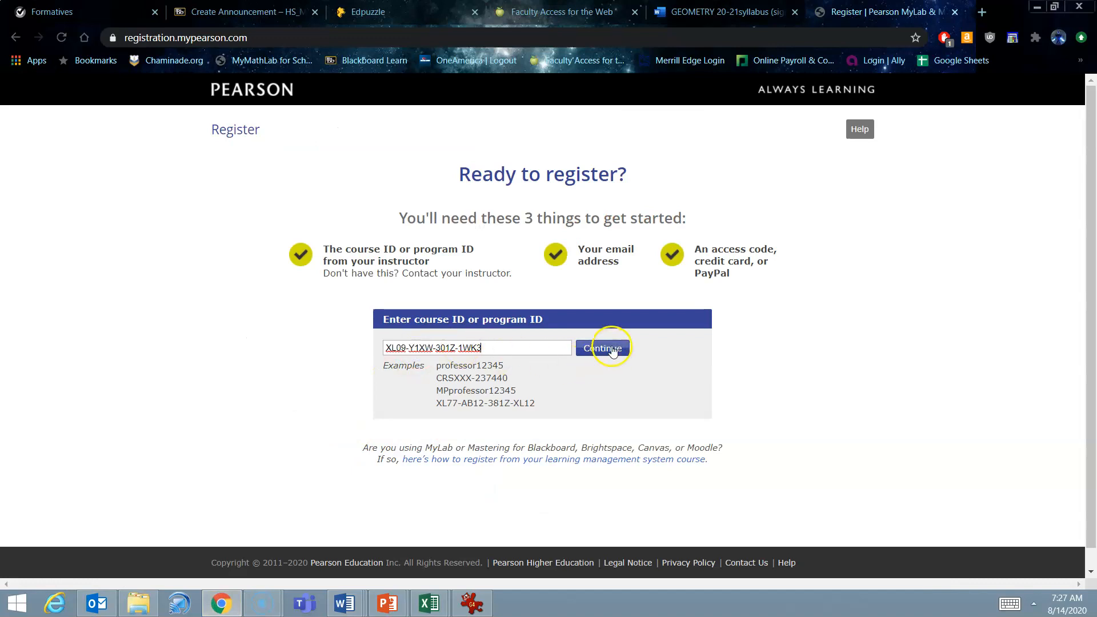
{"action": "left_click", "coordinate": [602, 347]}
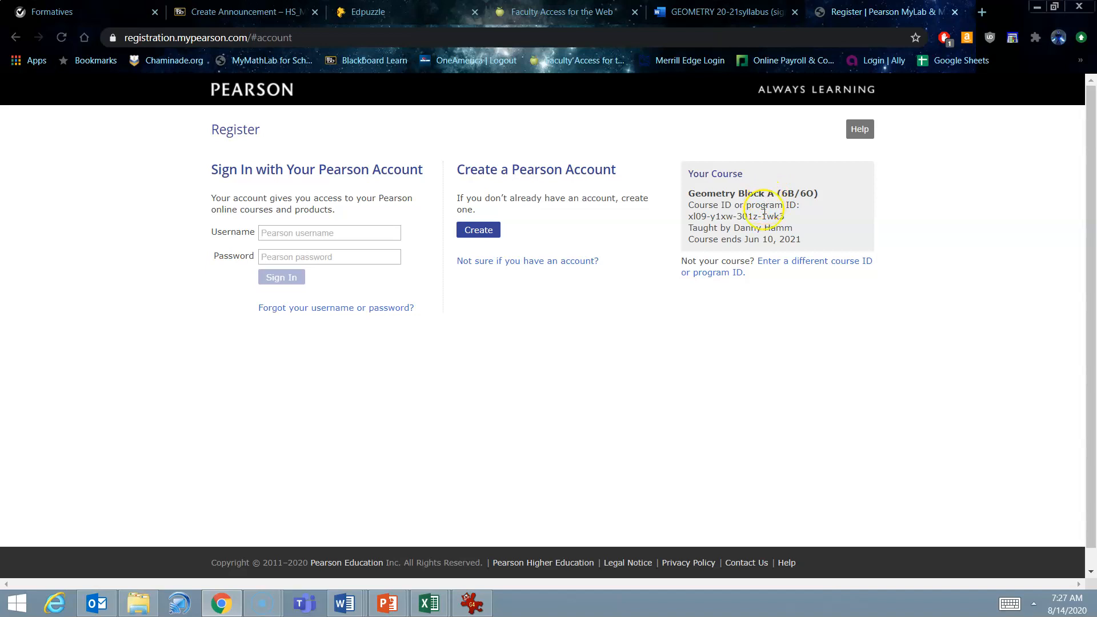
{"action": "mouse_move", "coordinate": [517, 170]}
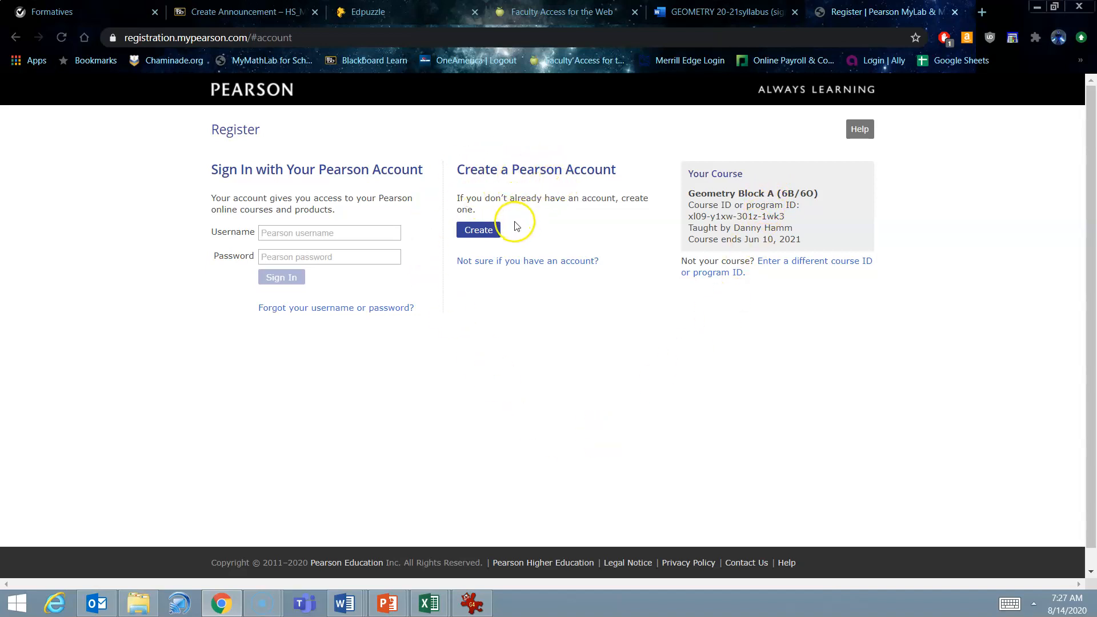
{"action": "mouse_move", "coordinate": [375, 169]}
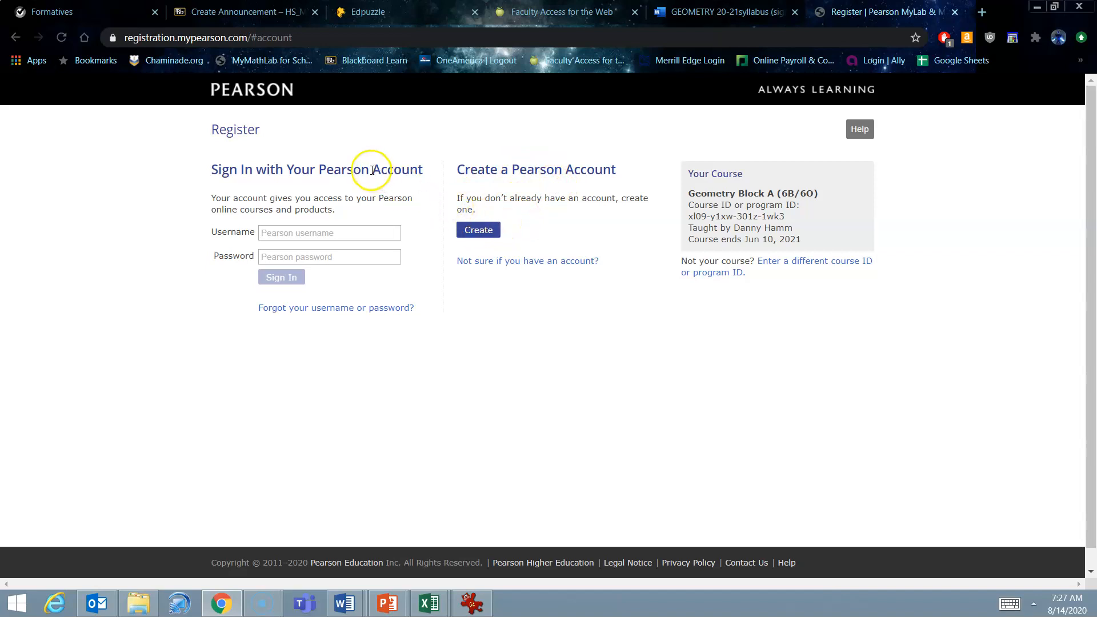
{"action": "mouse_move", "coordinate": [293, 208]}
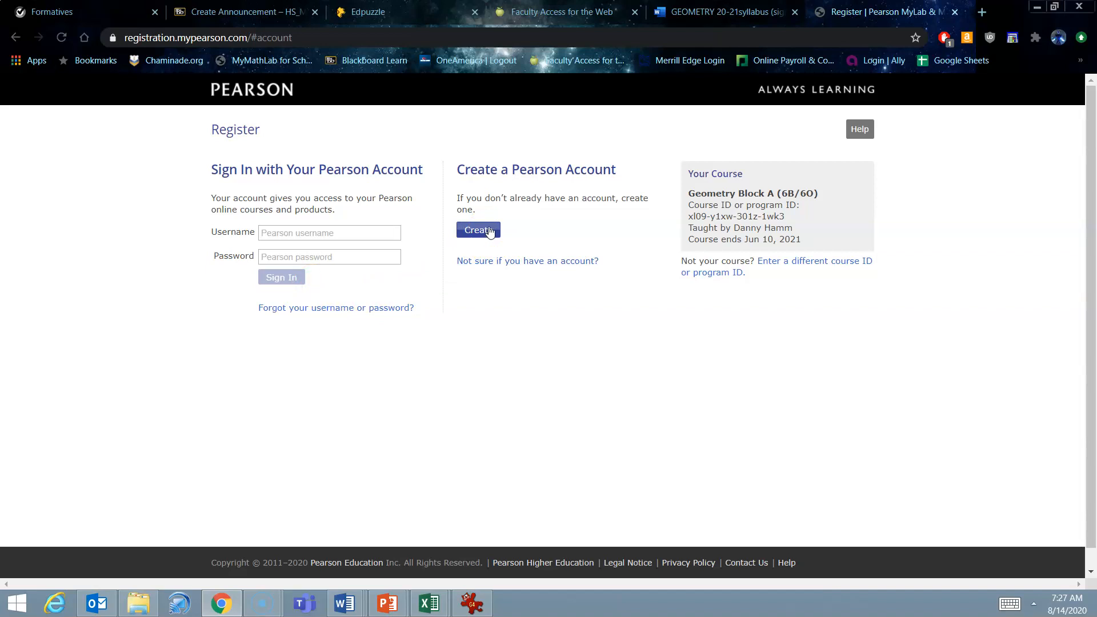
Step: Create the new account, accepting the terms and student eligibility, and submit it
{"action": "left_click", "coordinate": [479, 230]}
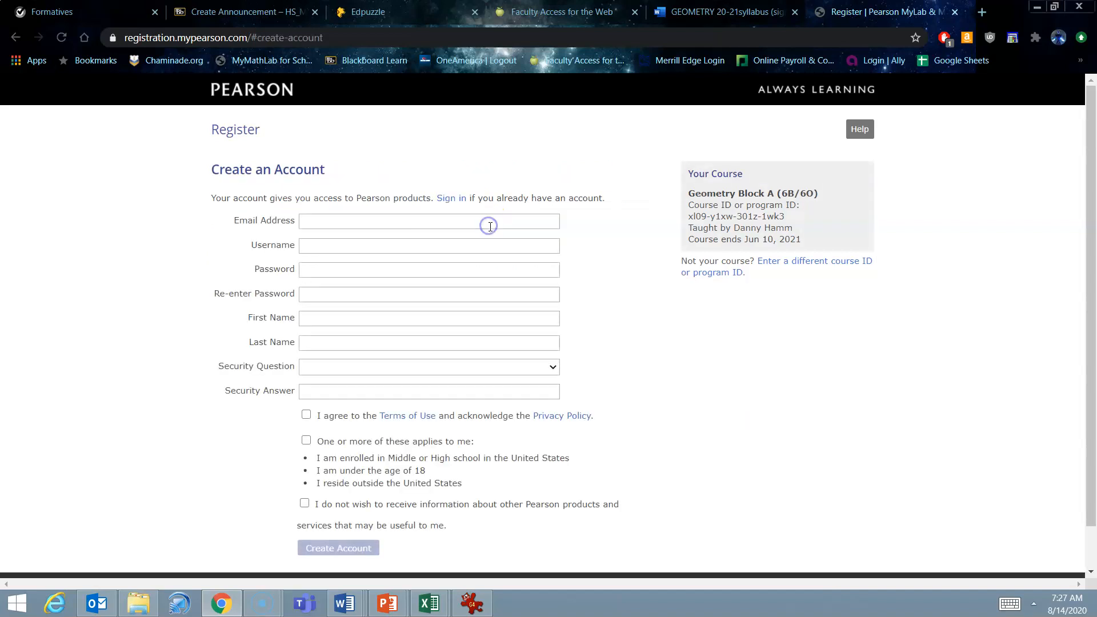
{"action": "mouse_move", "coordinate": [353, 494]}
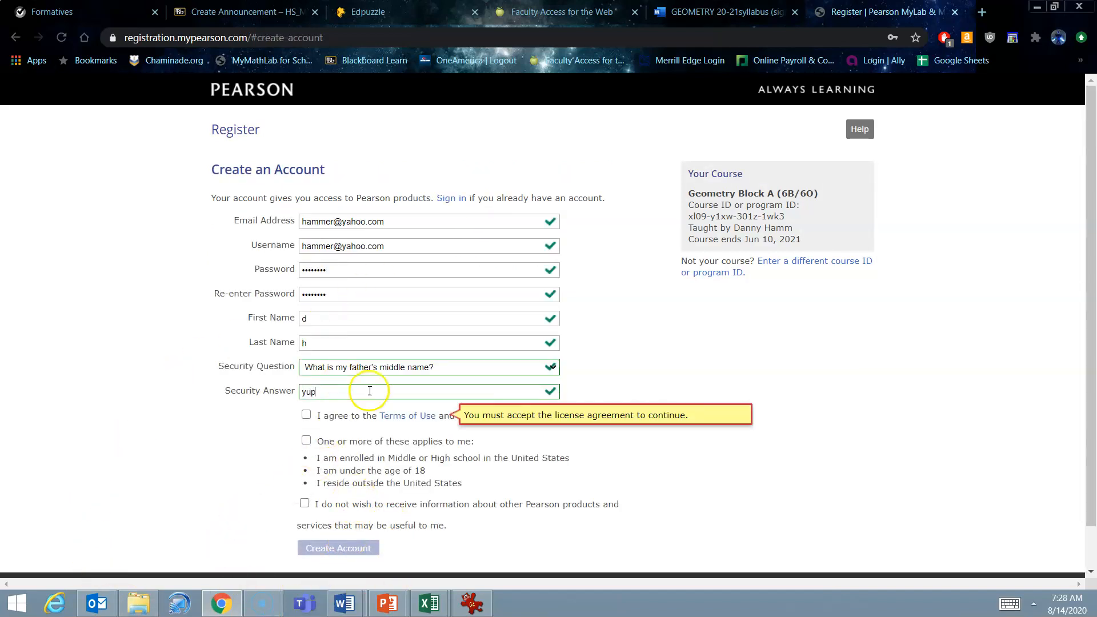
{"action": "left_click", "coordinate": [306, 415]}
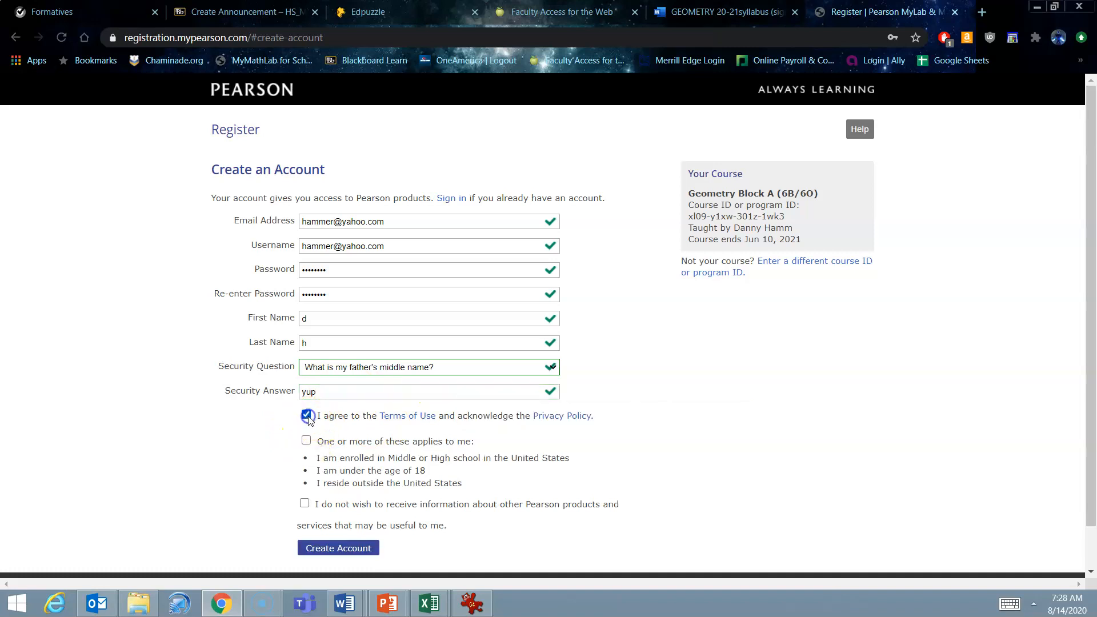
{"action": "left_click", "coordinate": [306, 440]}
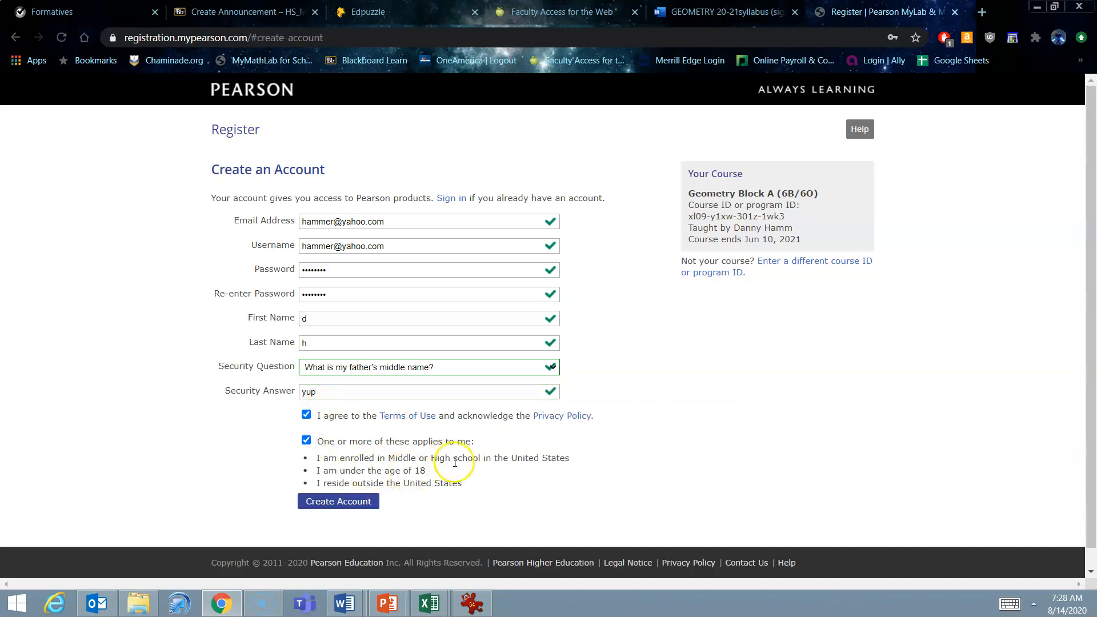
{"action": "mouse_move", "coordinate": [338, 500]}
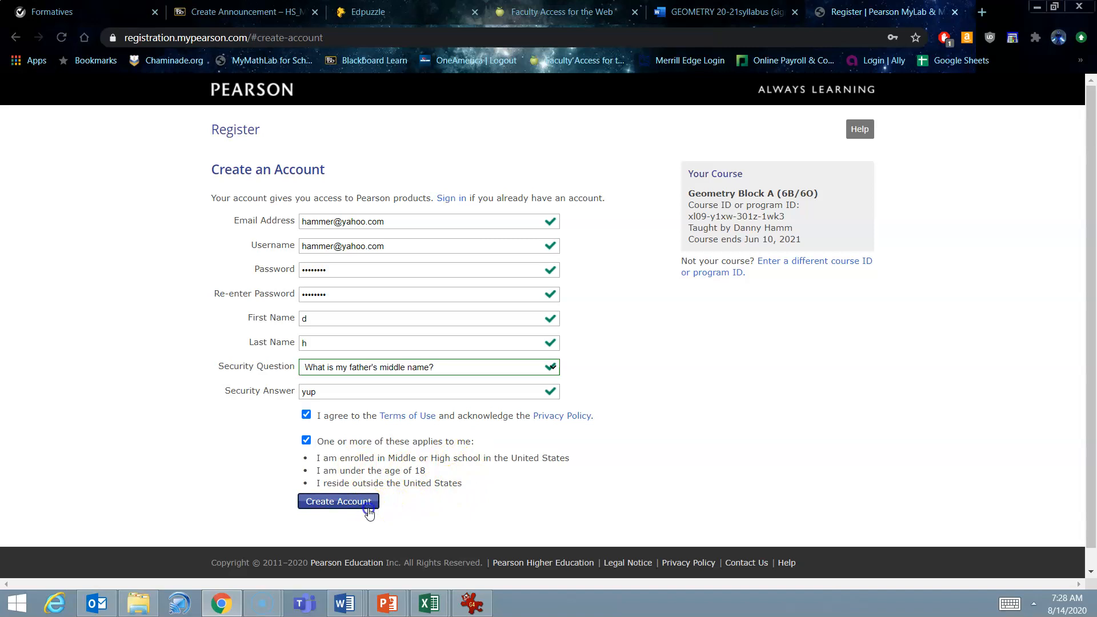
{"action": "left_click", "coordinate": [338, 501]}
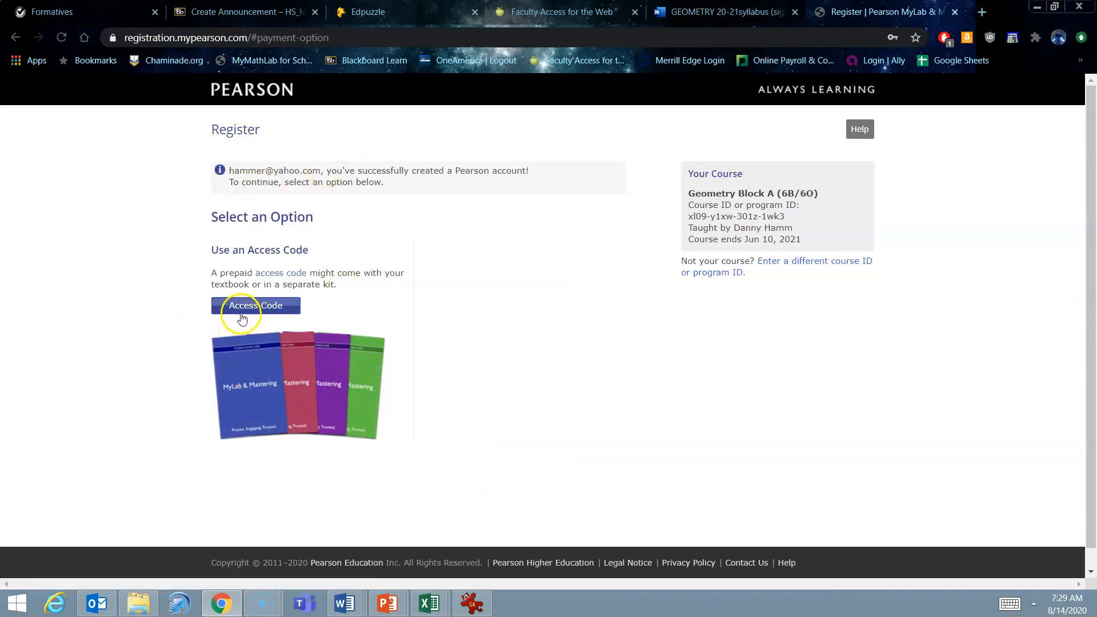
Step: Choose Access Code on the Select an Option page to reach the code entry boxes
{"action": "left_click", "coordinate": [255, 306]}
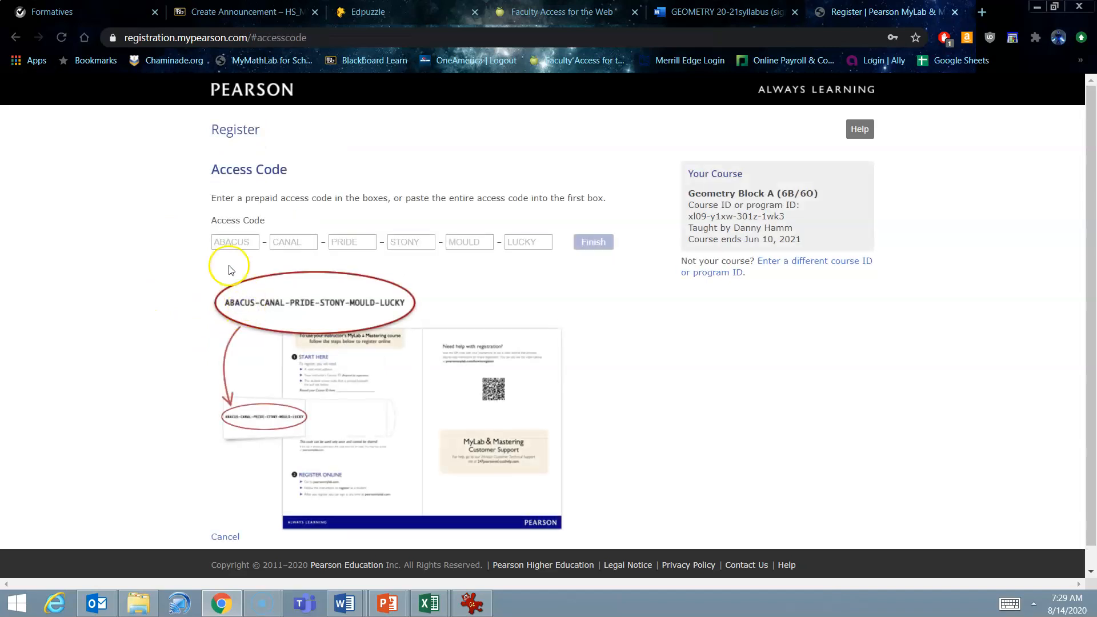
{"action": "mouse_move", "coordinate": [570, 246]}
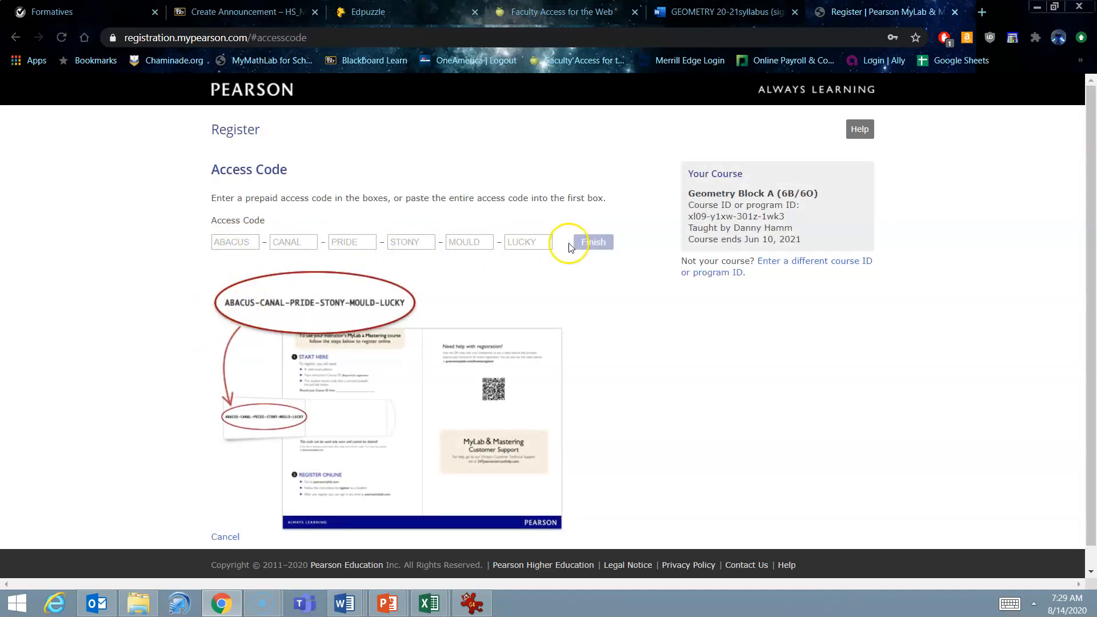